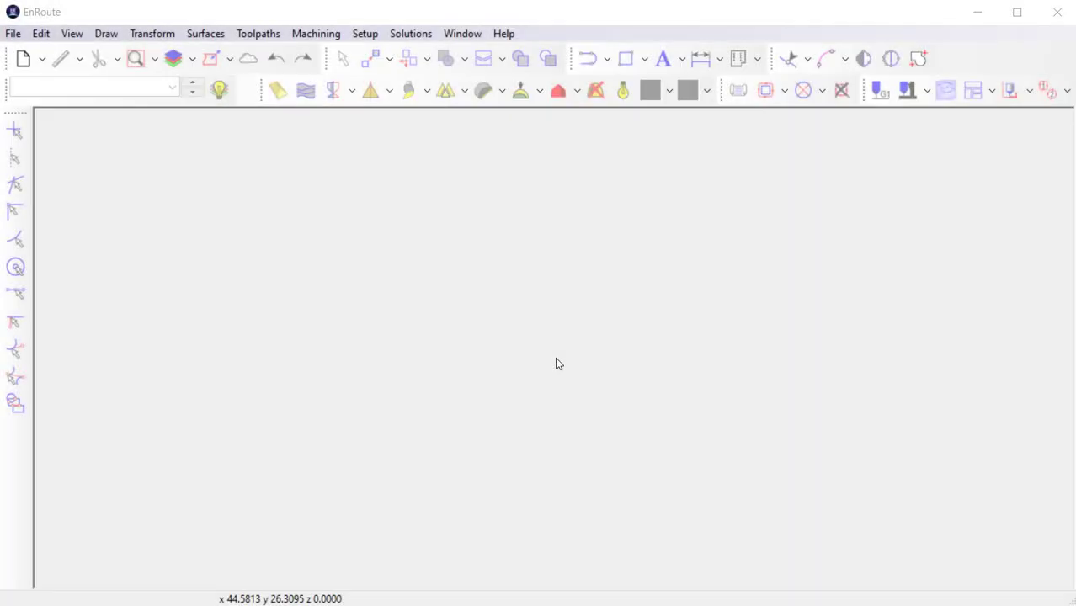
{"action": "mouse_move", "coordinate": [295, 249]}
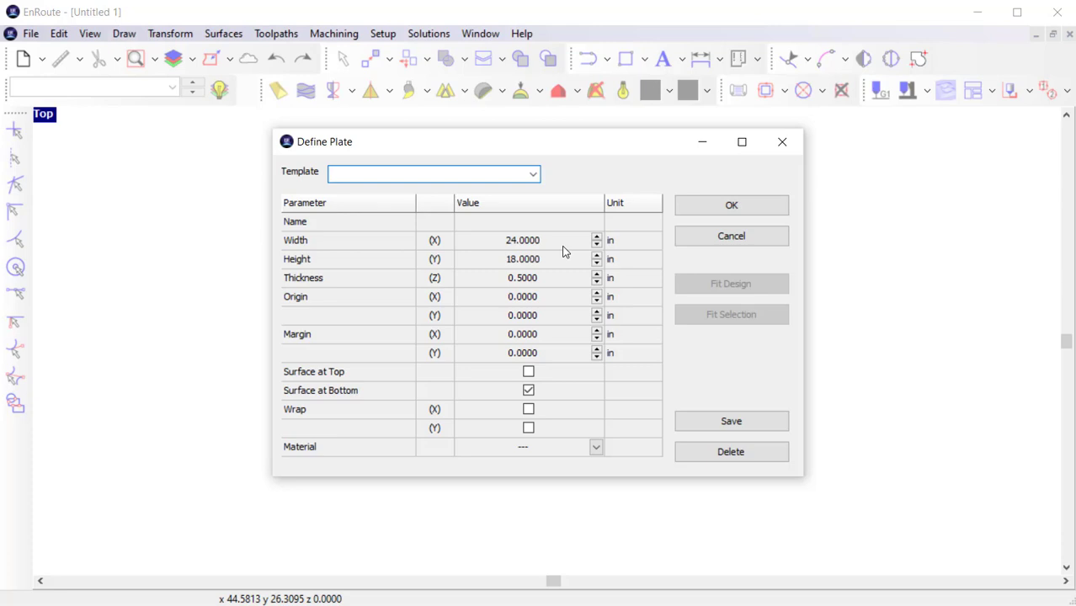
{"action": "mouse_move", "coordinate": [565, 281]}
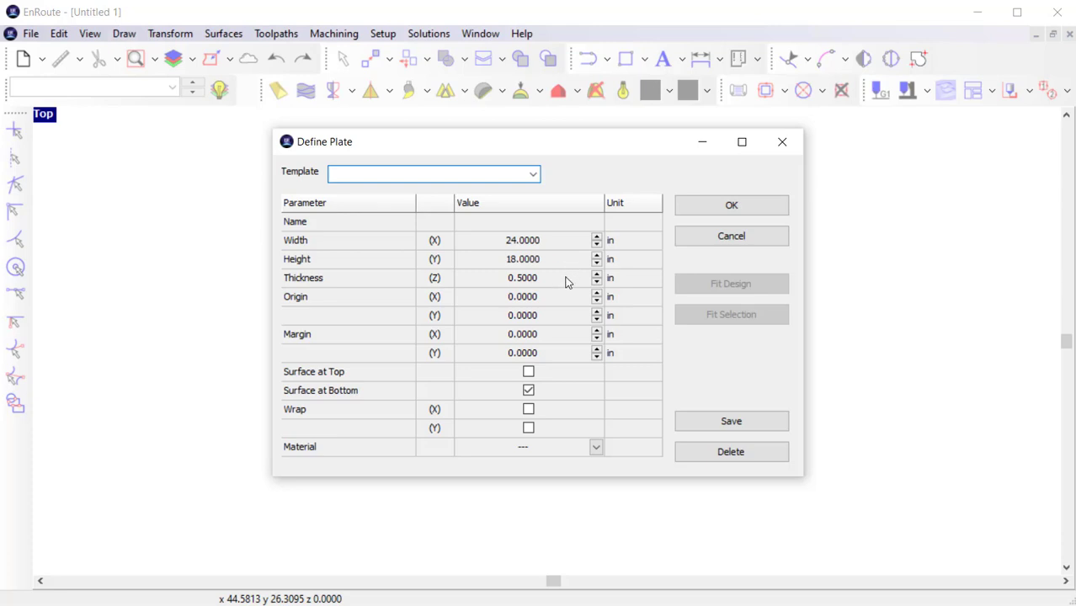
- Review the Define Plate settings: Width 24, Height 18, Thickness 0.5, Surface at Bottom
{"action": "left_click", "coordinate": [430, 173]}
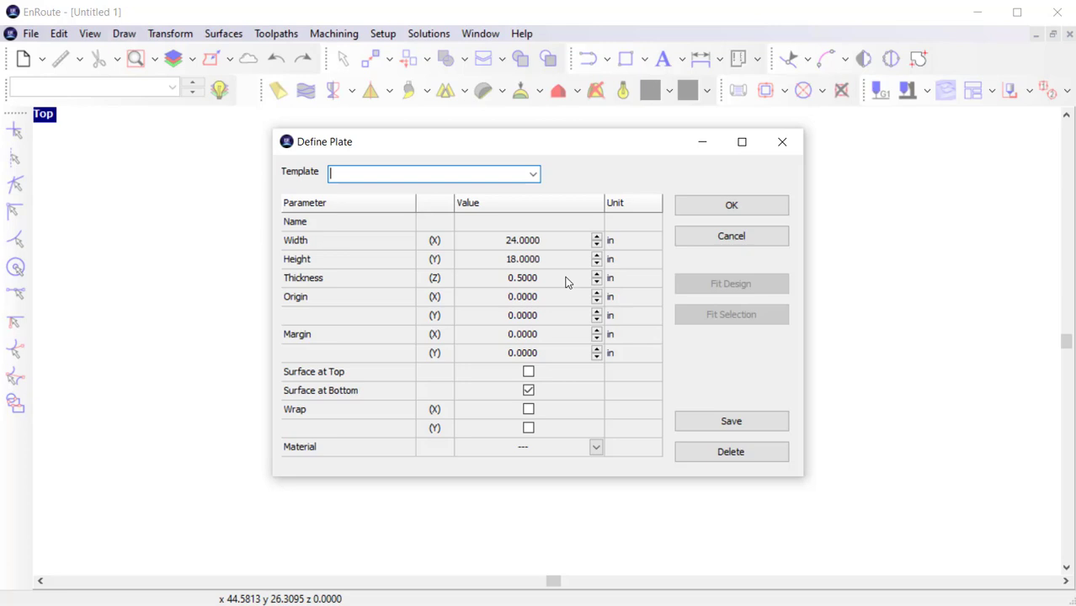
{"action": "mouse_move", "coordinate": [548, 300]}
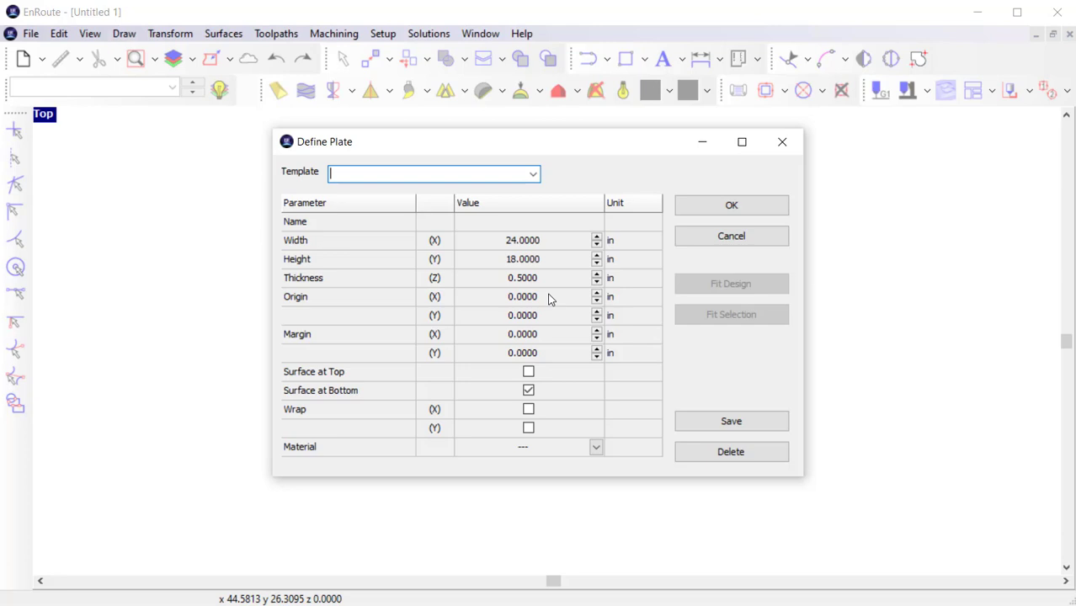
{"action": "mouse_move", "coordinate": [543, 334]}
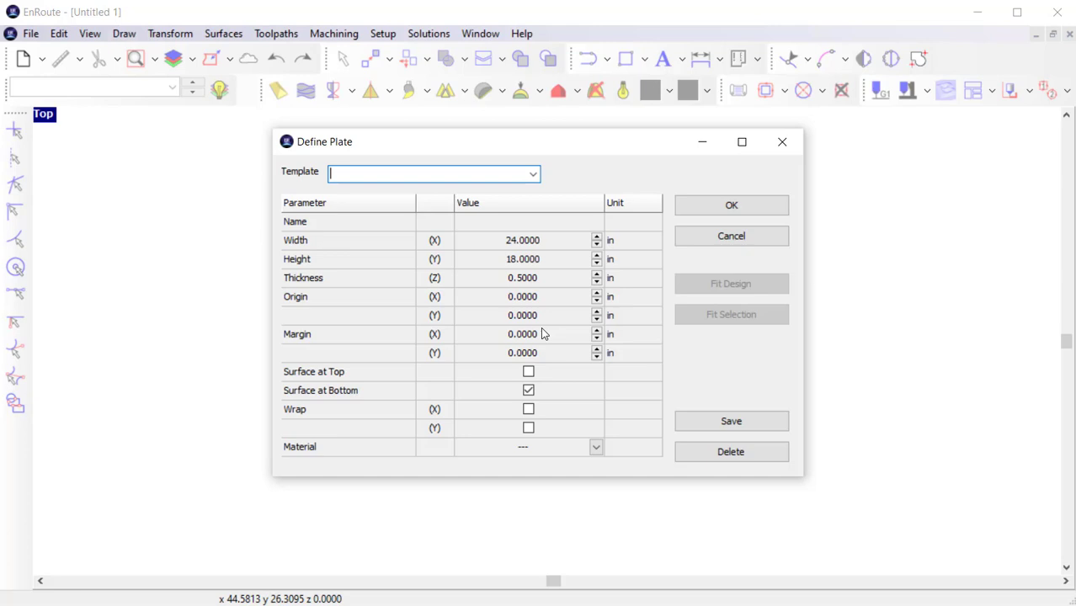
{"action": "mouse_move", "coordinate": [535, 377]}
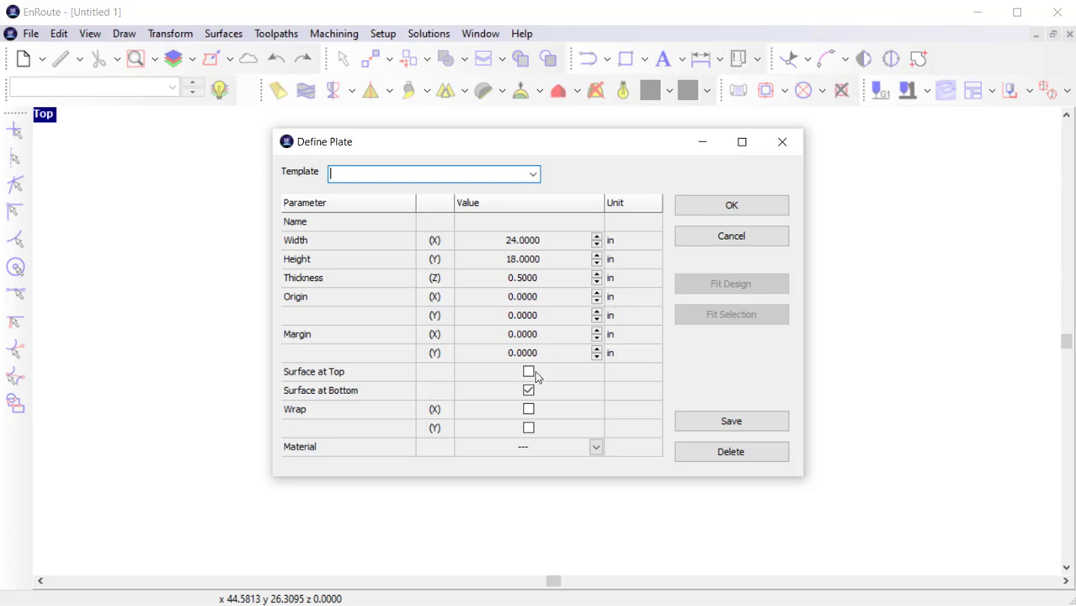
{"action": "mouse_move", "coordinate": [519, 402]}
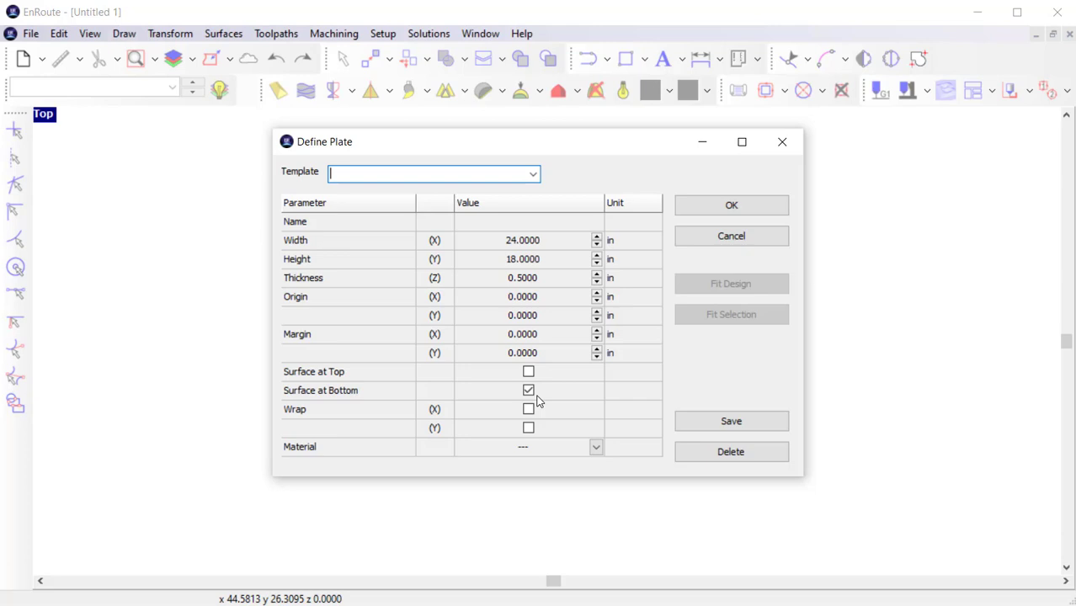
{"action": "mouse_move", "coordinate": [543, 418]}
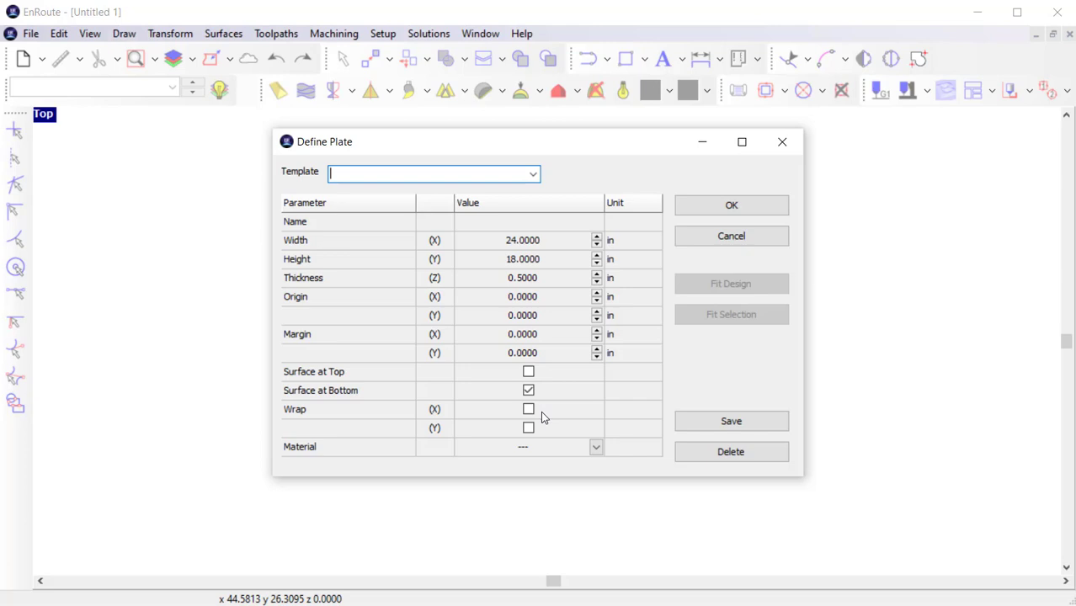
{"action": "mouse_move", "coordinate": [731, 204]}
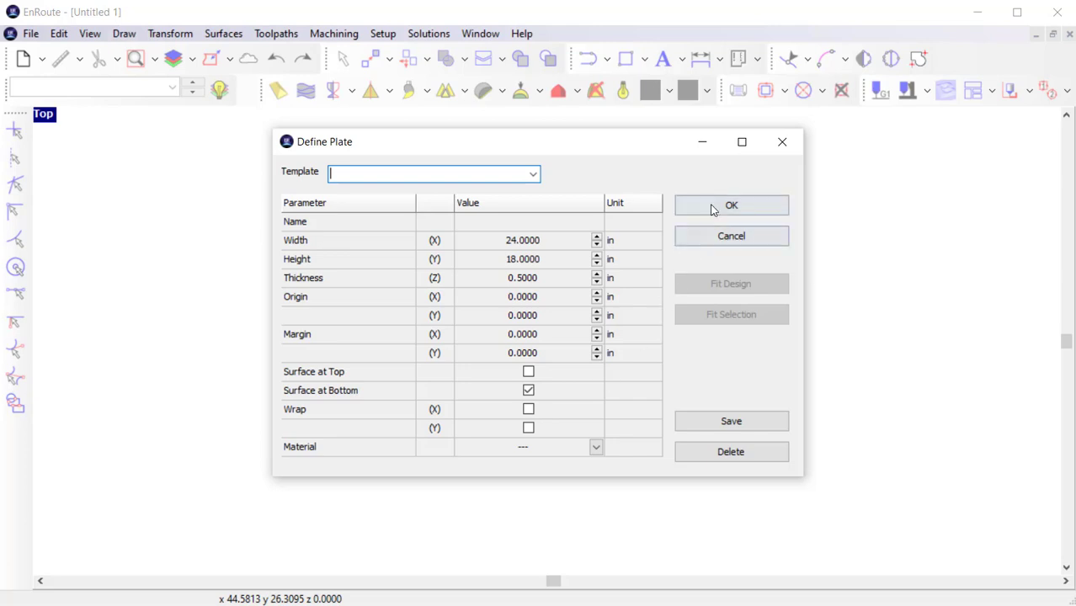
- Confirm the 24 by 18 plate and draw three rectangles and two circles as parts around it
{"action": "left_click", "coordinate": [731, 205]}
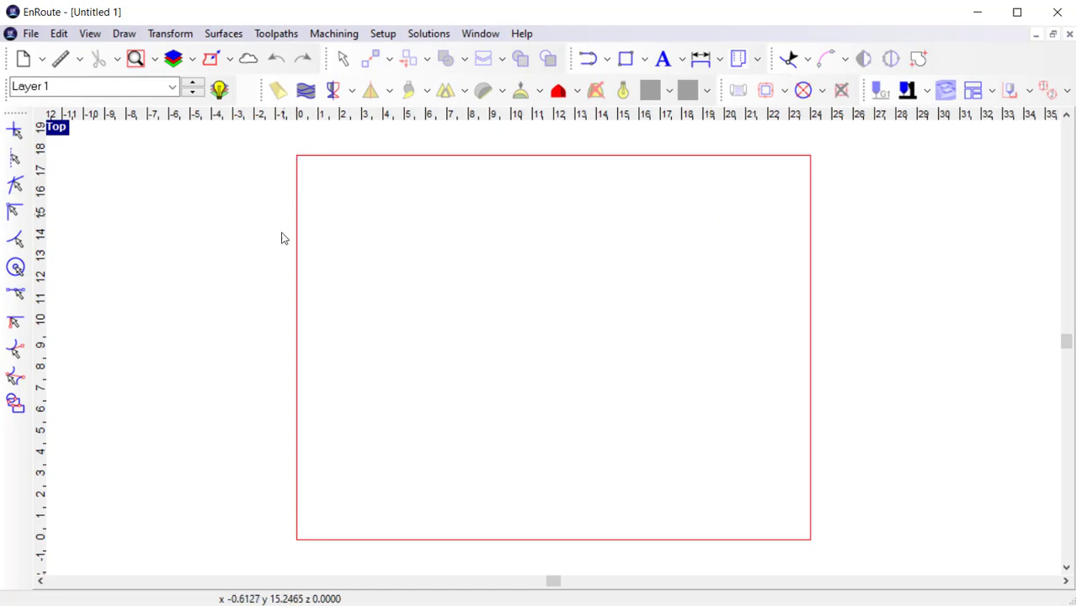
{"action": "mouse_move", "coordinate": [806, 564]}
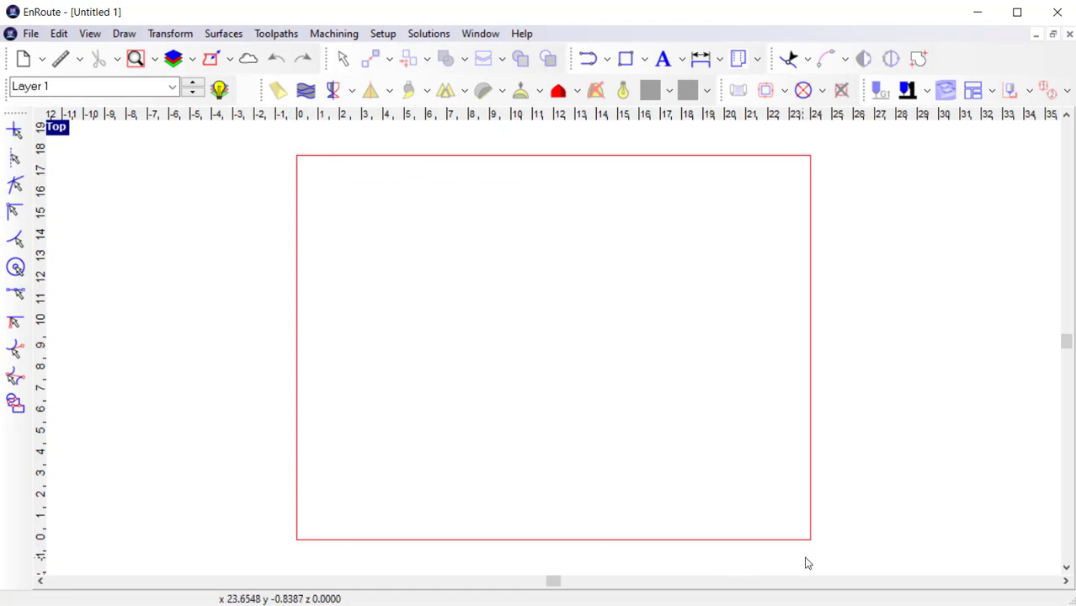
{"action": "mouse_move", "coordinate": [600, 289]}
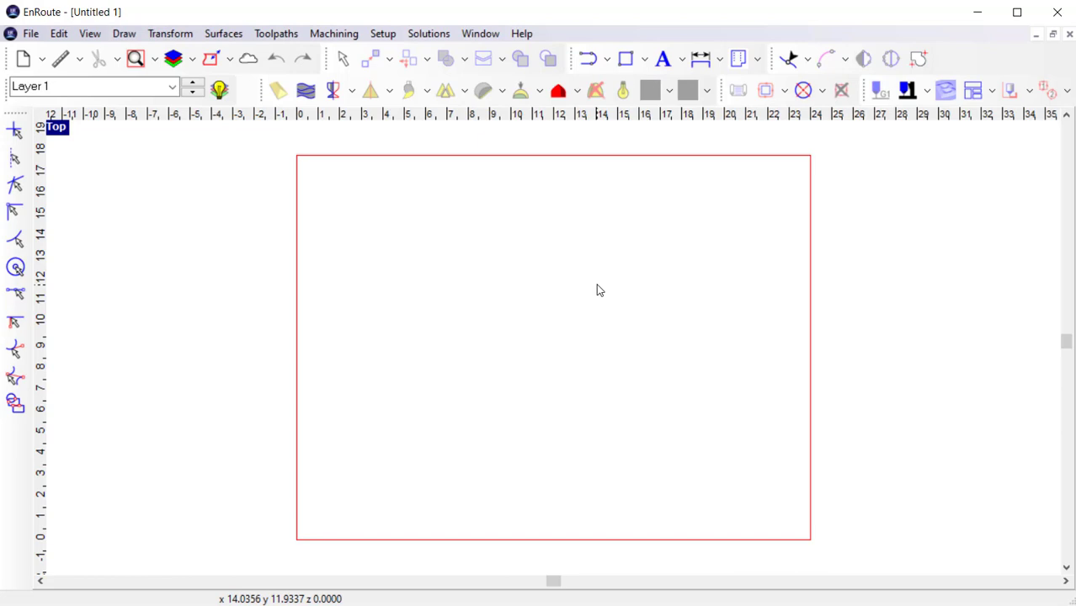
{"action": "left_click", "coordinate": [625, 58]}
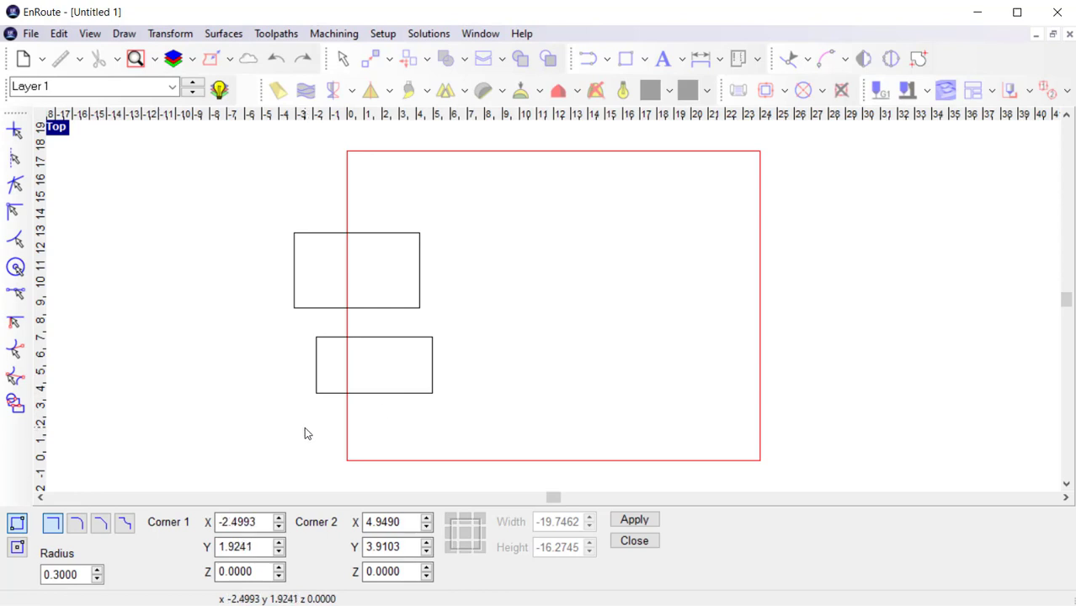
{"action": "left_click", "coordinate": [626, 58]}
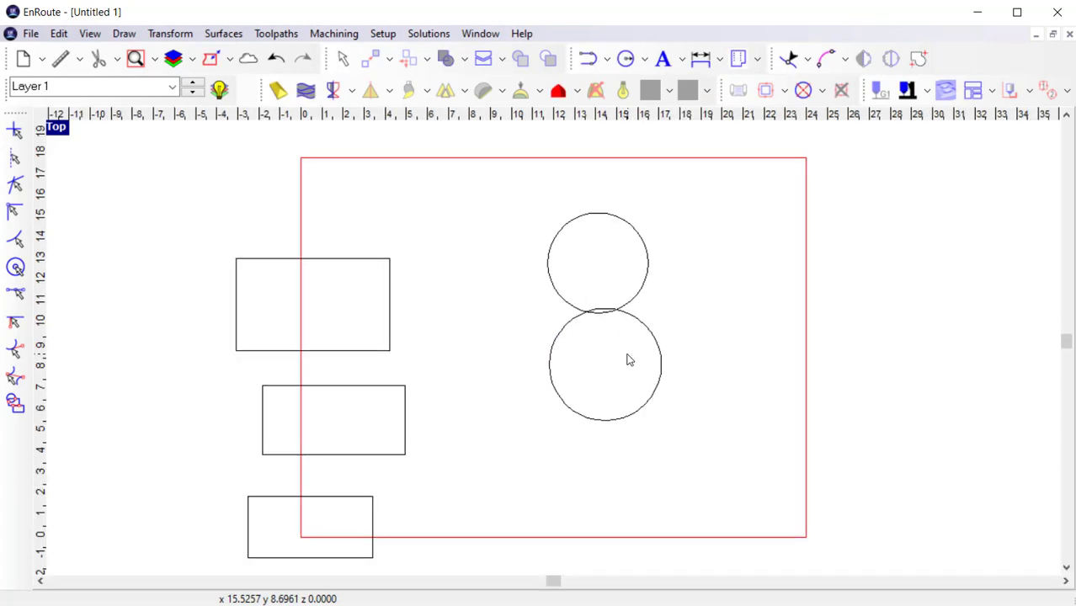
{"action": "mouse_move", "coordinate": [379, 262]}
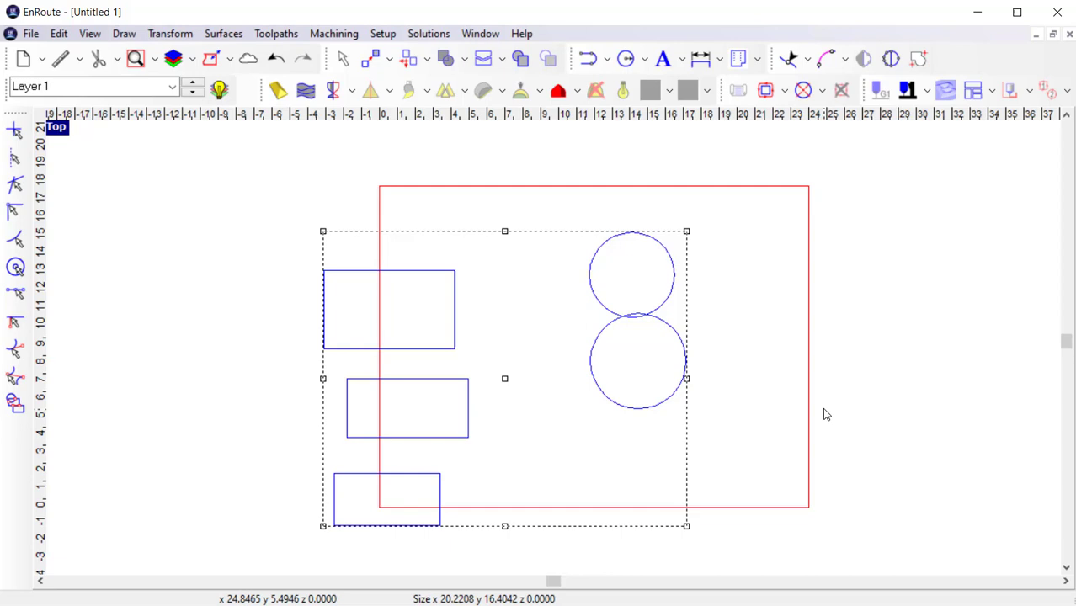
- Move the five selected parts left of the plate and launch nesting for them
{"action": "left_click", "coordinate": [177, 362]}
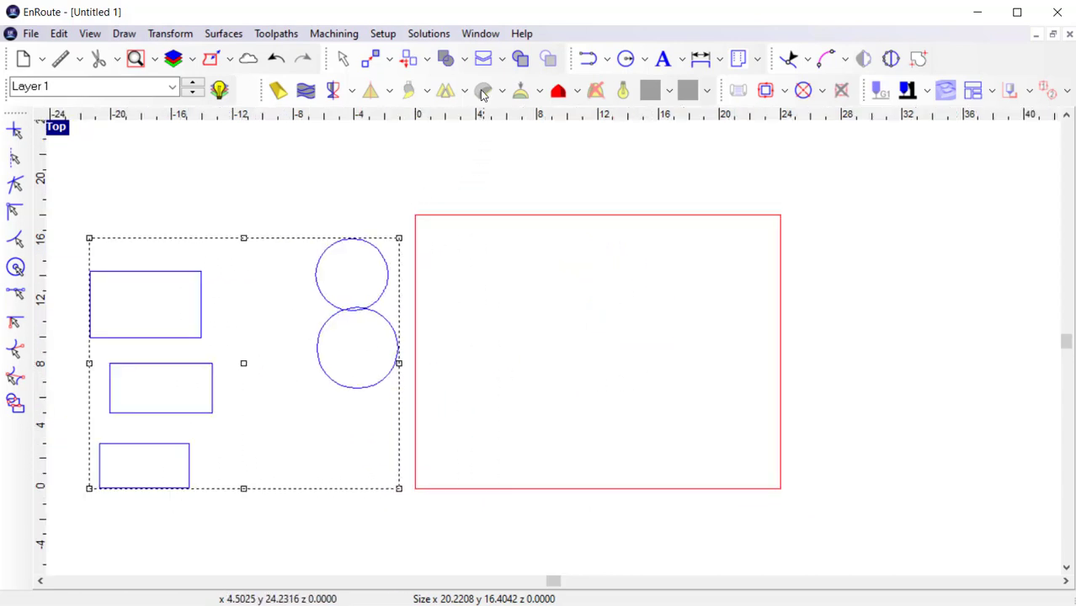
{"action": "left_click", "coordinate": [483, 59]}
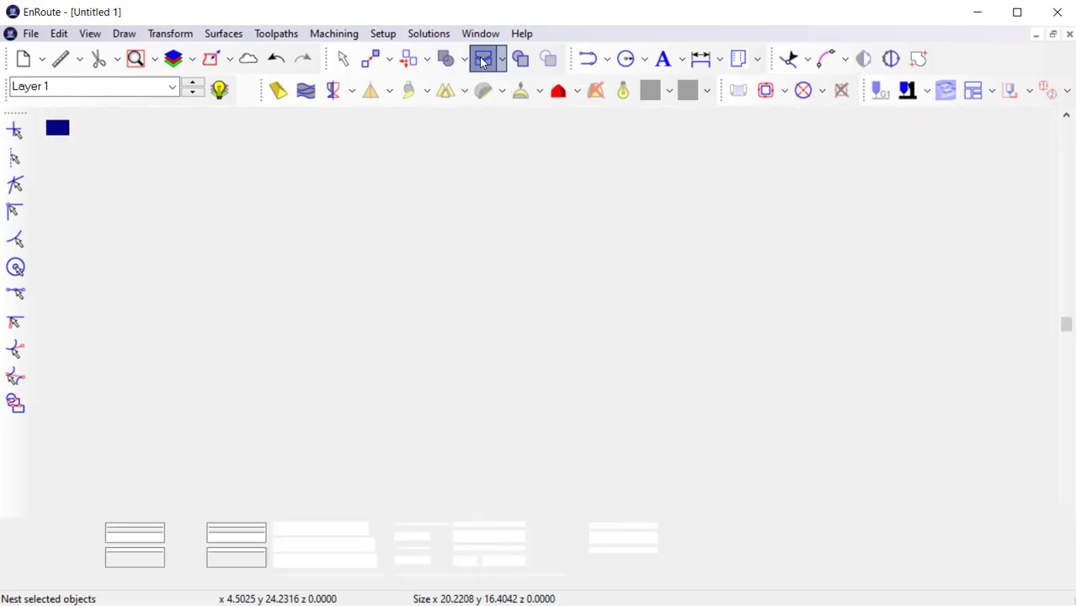
- Nest the parts into the plate corner with Gap and Margin 0.1 and no remnant created
{"action": "left_click", "coordinate": [482, 58]}
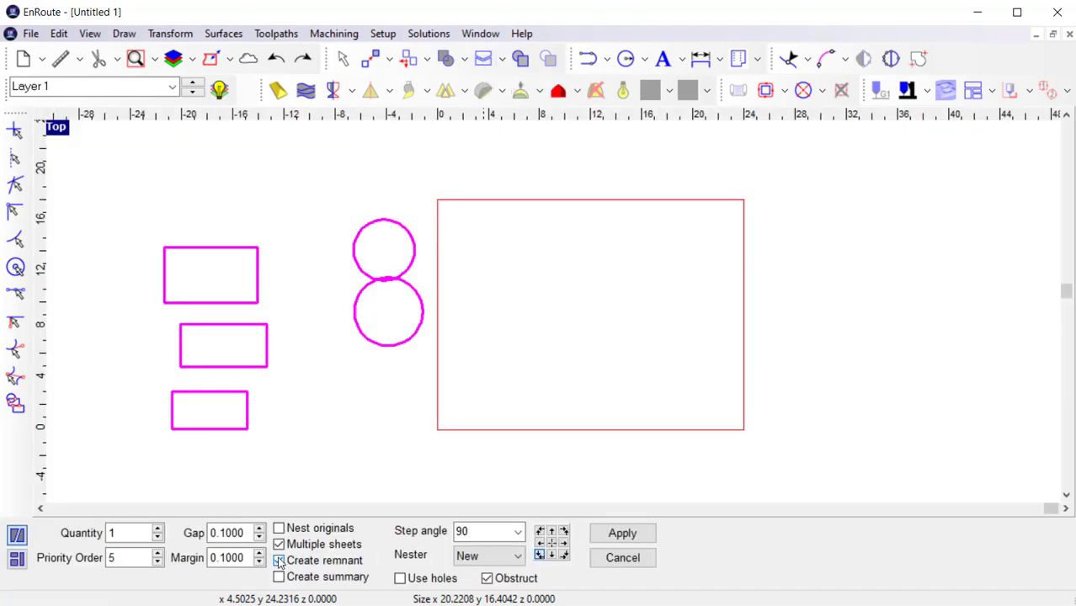
{"action": "left_click", "coordinate": [279, 561]}
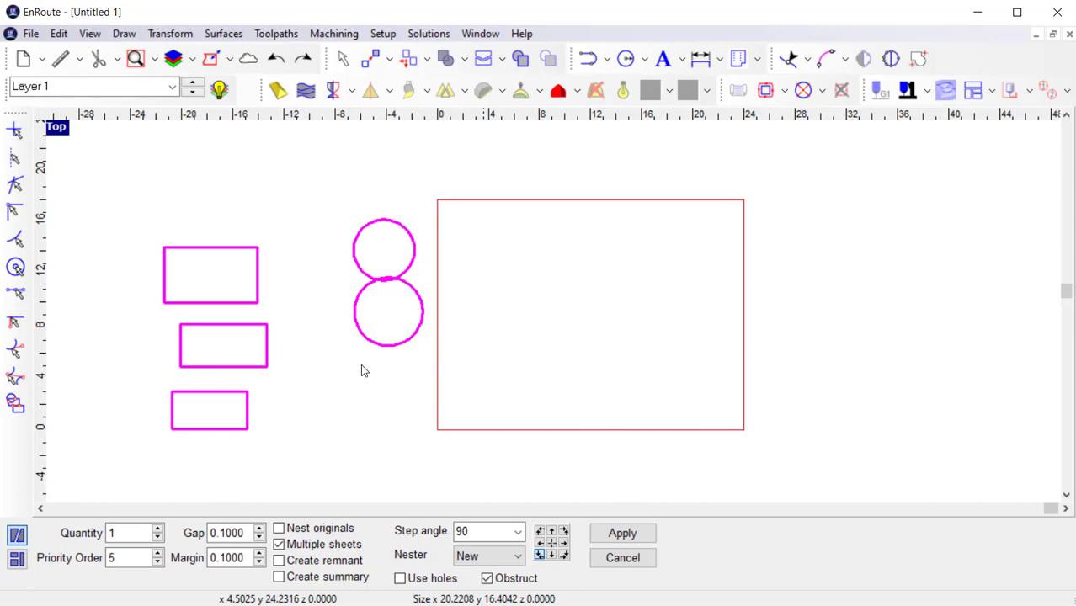
{"action": "mouse_move", "coordinate": [558, 526]}
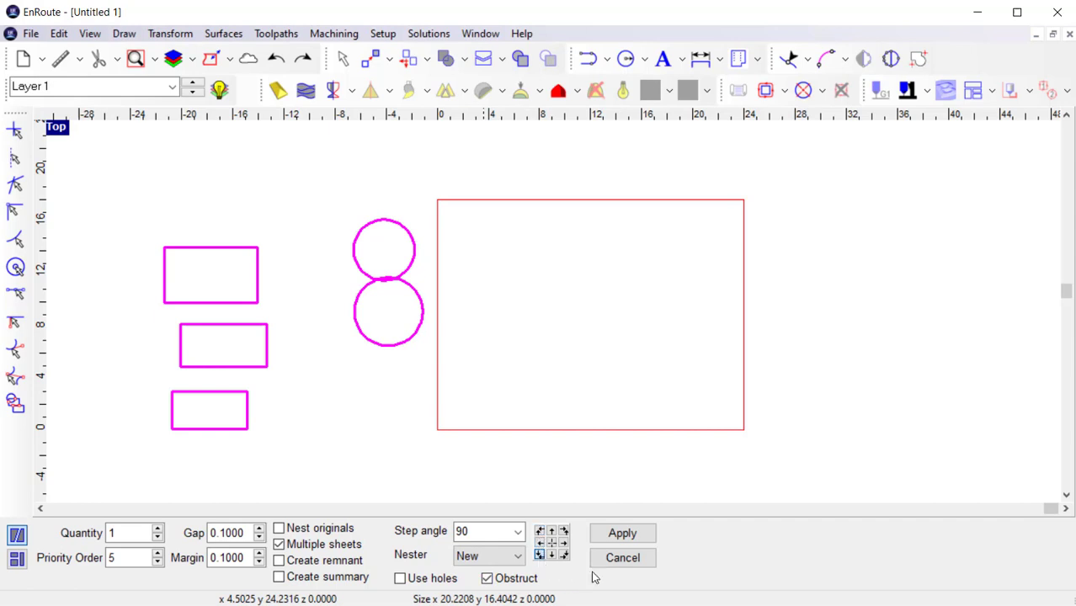
{"action": "left_click", "coordinate": [621, 533]}
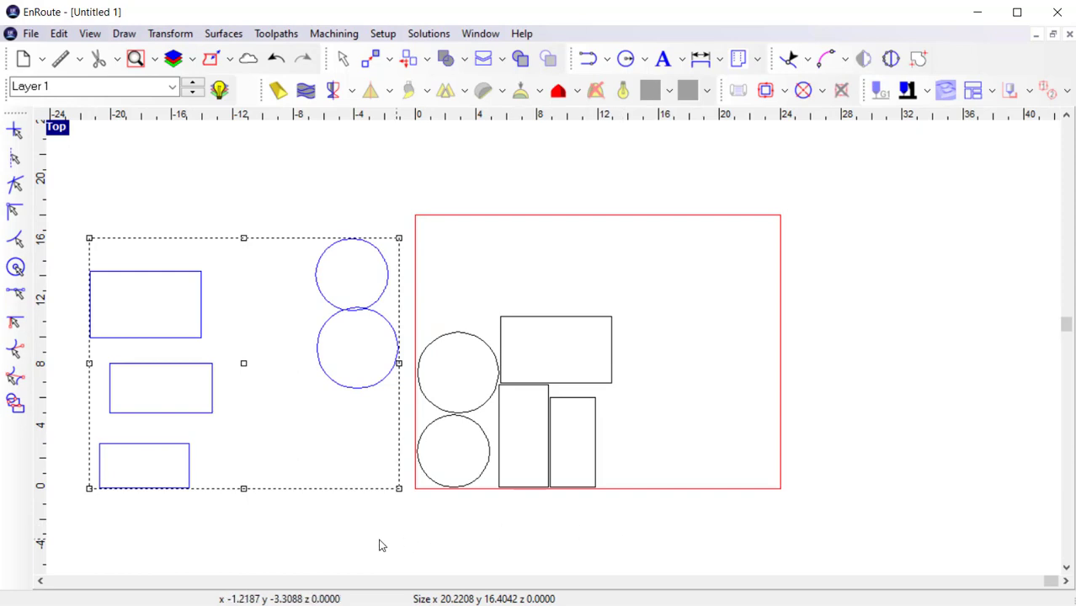
{"action": "mouse_move", "coordinate": [516, 319]}
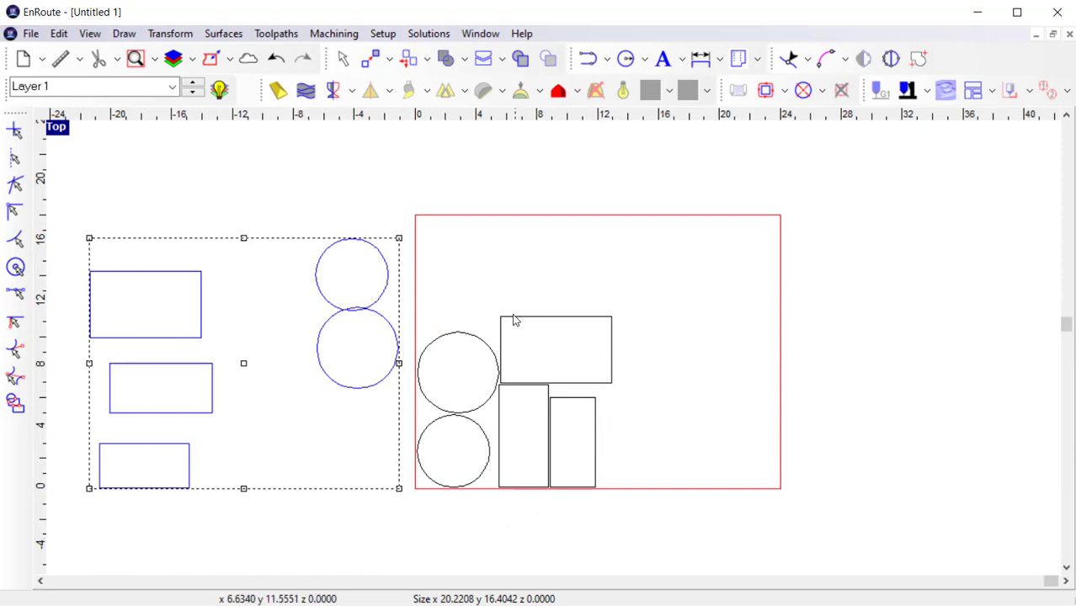
{"action": "mouse_move", "coordinate": [455, 475]}
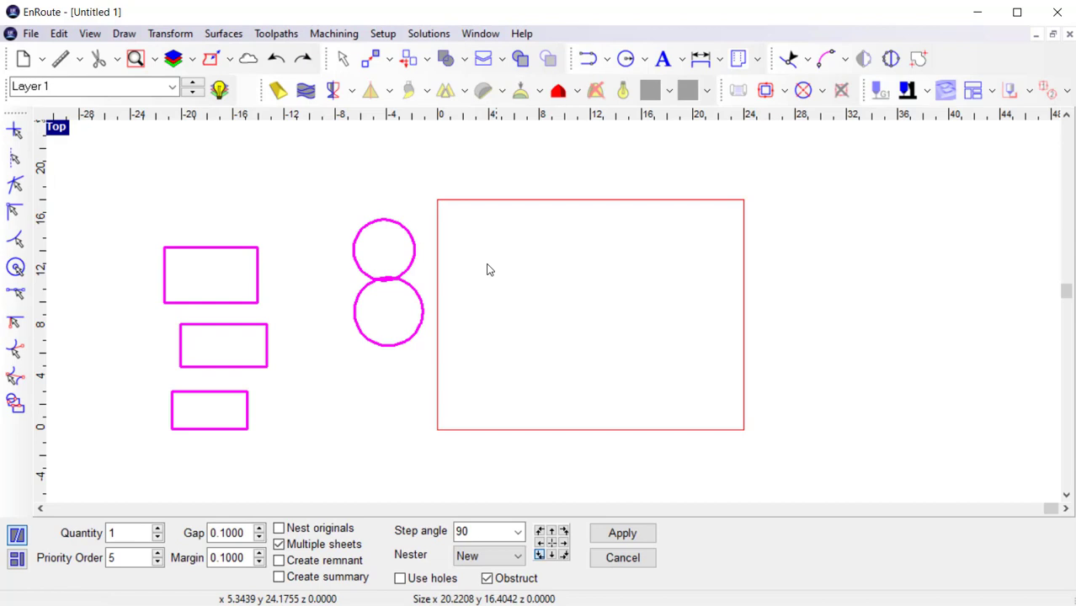
- Re-nest the parts with Create remnant enabled, outlining the leftover plate area
{"action": "left_click", "coordinate": [279, 561]}
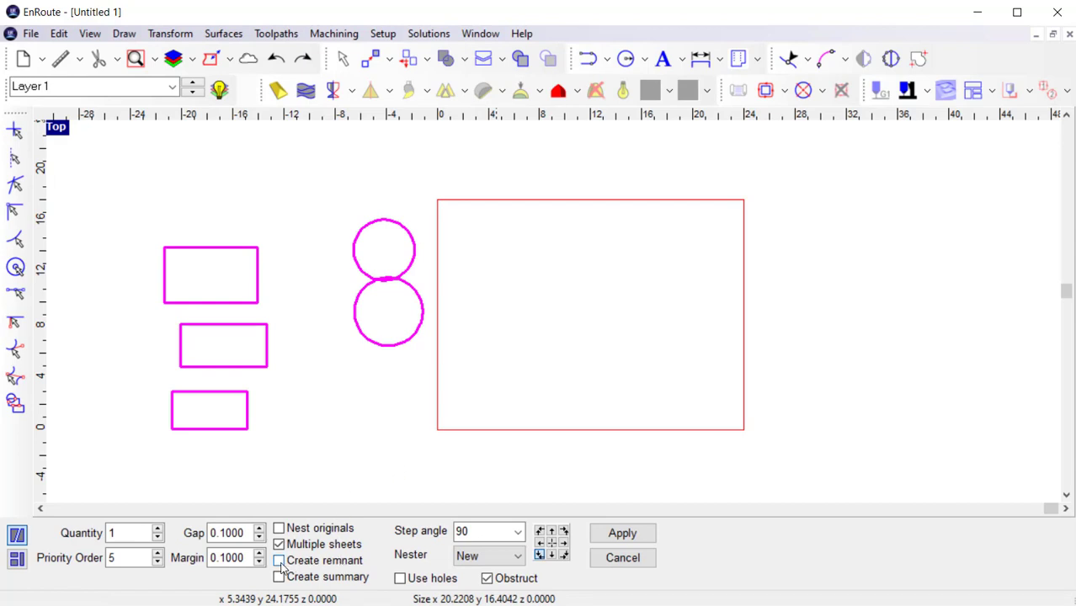
{"action": "left_click", "coordinate": [278, 560]}
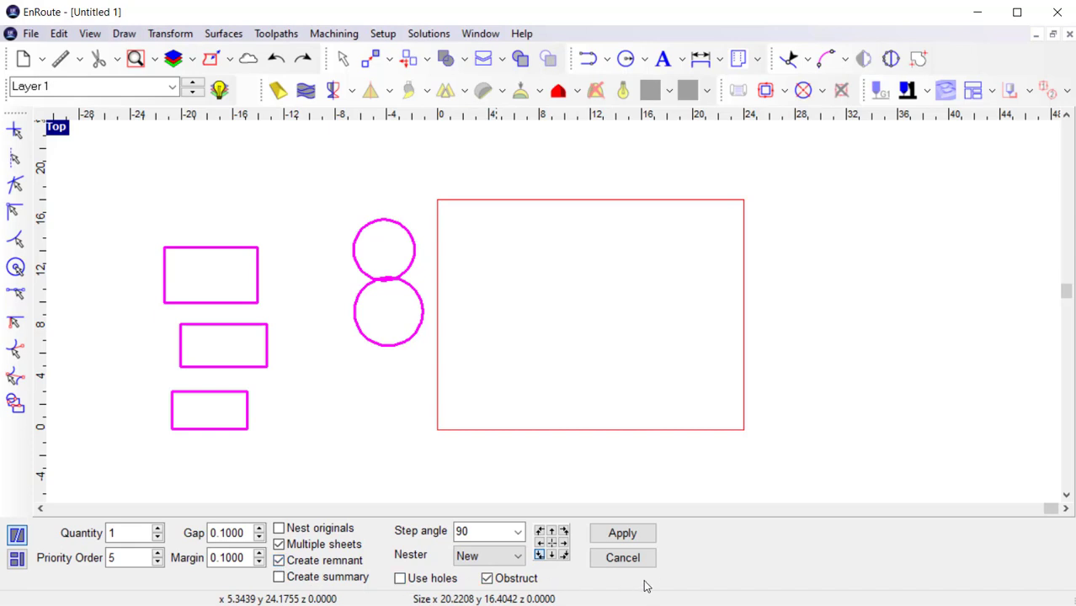
{"action": "left_click", "coordinate": [622, 533]}
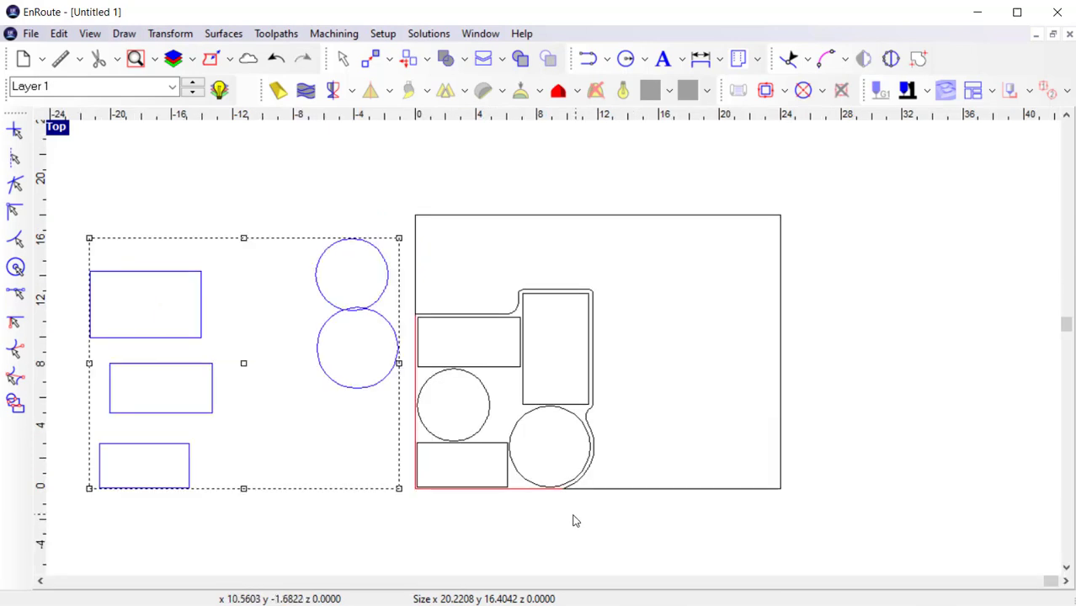
{"action": "mouse_move", "coordinate": [427, 454]}
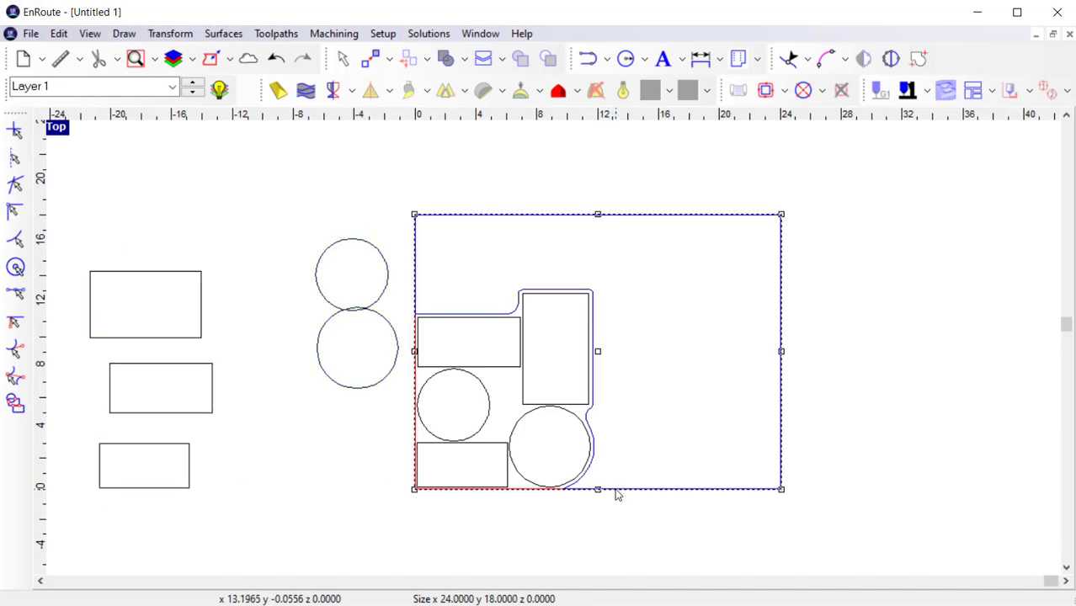
{"action": "mouse_move", "coordinate": [591, 331]}
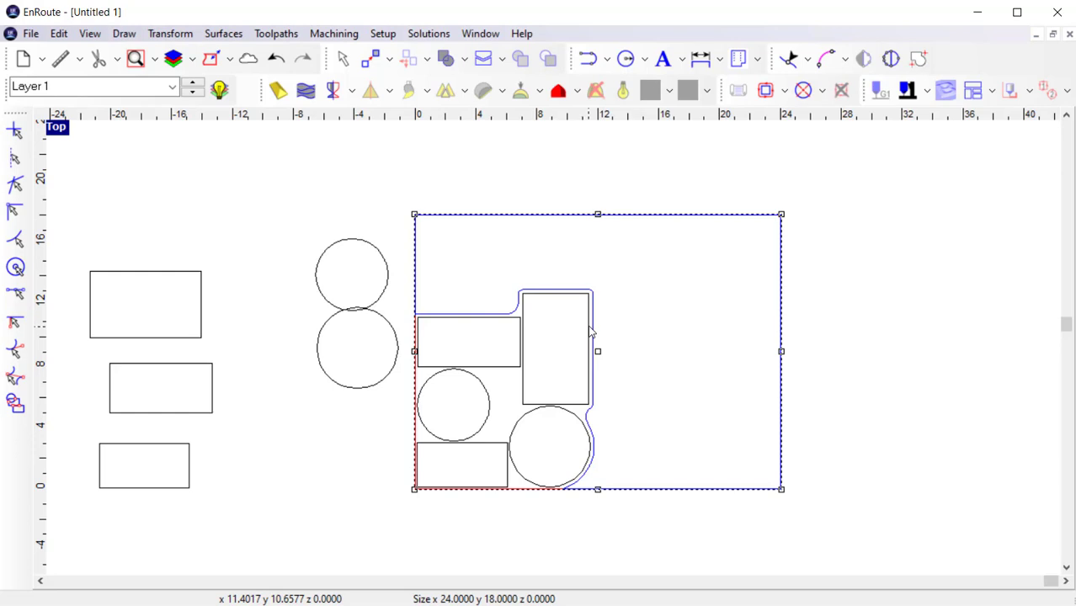
{"action": "mouse_move", "coordinate": [284, 168]}
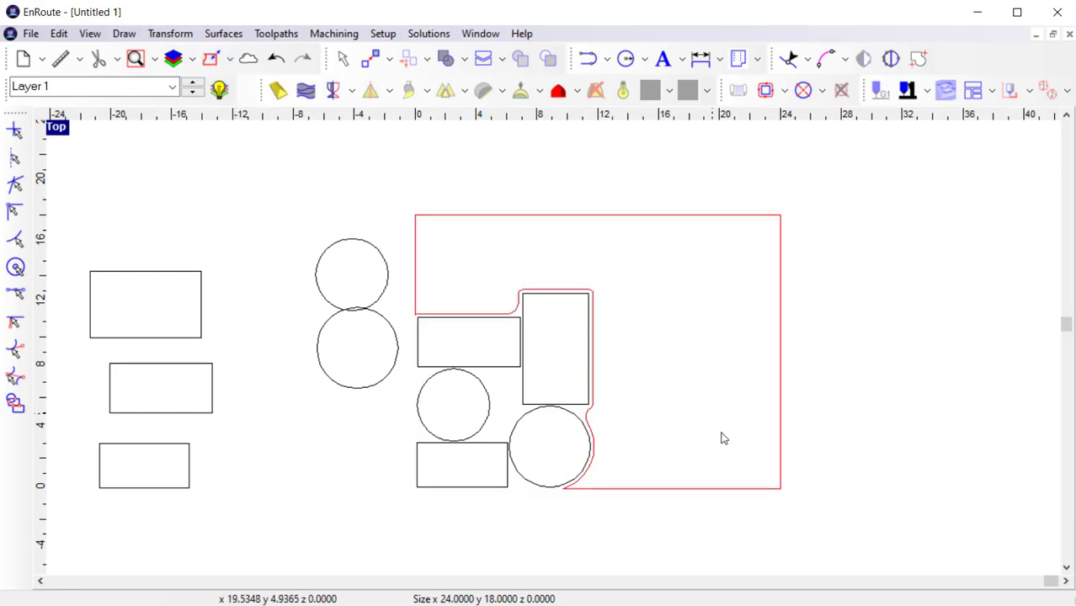
{"action": "mouse_move", "coordinate": [779, 500]}
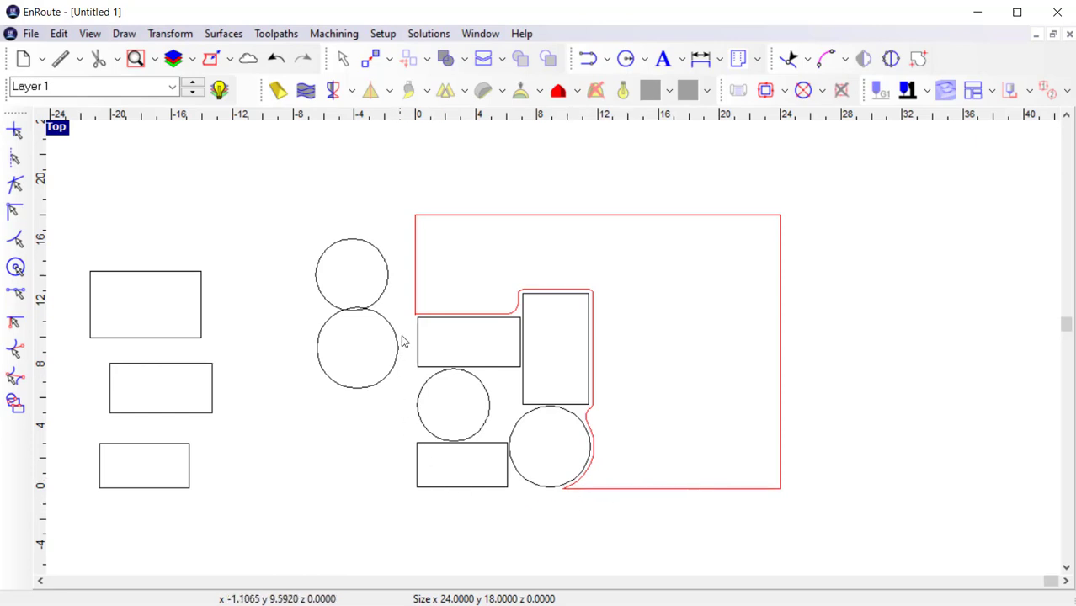
{"action": "mouse_move", "coordinate": [619, 455]}
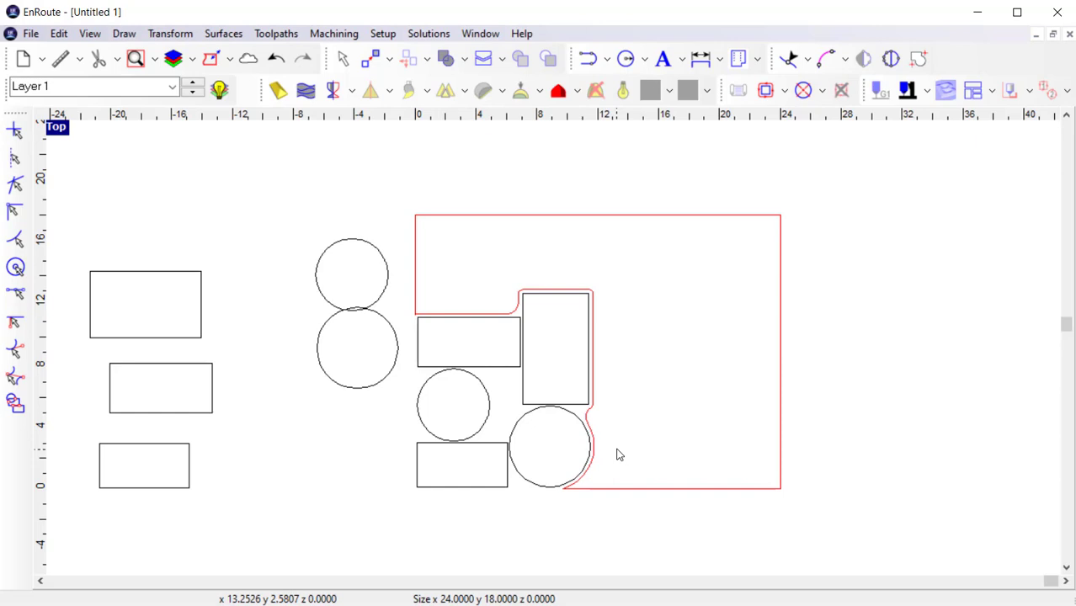
{"action": "mouse_move", "coordinate": [625, 444]}
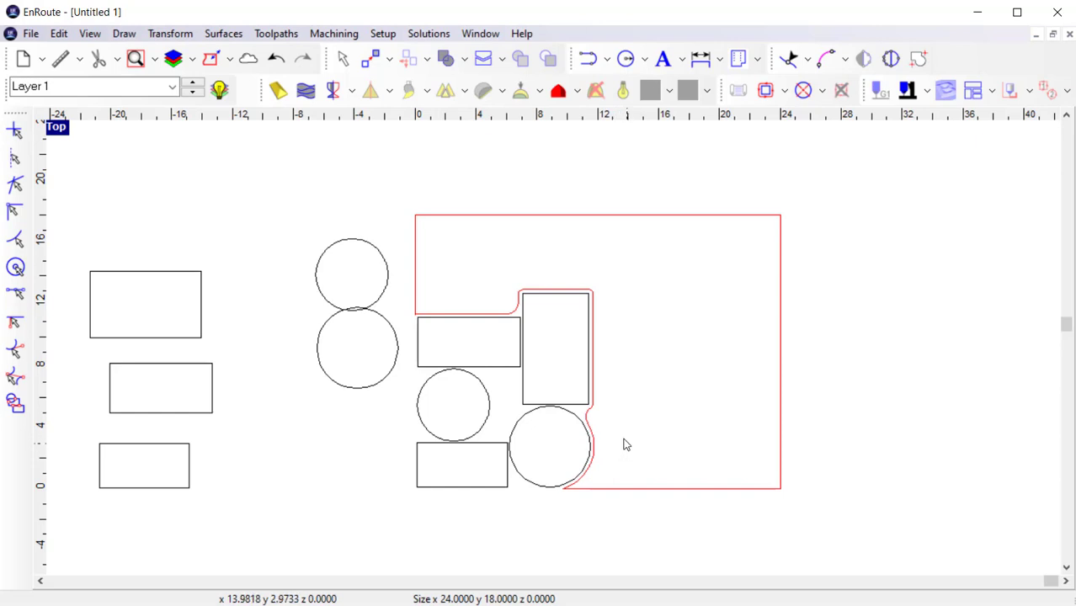
{"action": "mouse_move", "coordinate": [747, 253]}
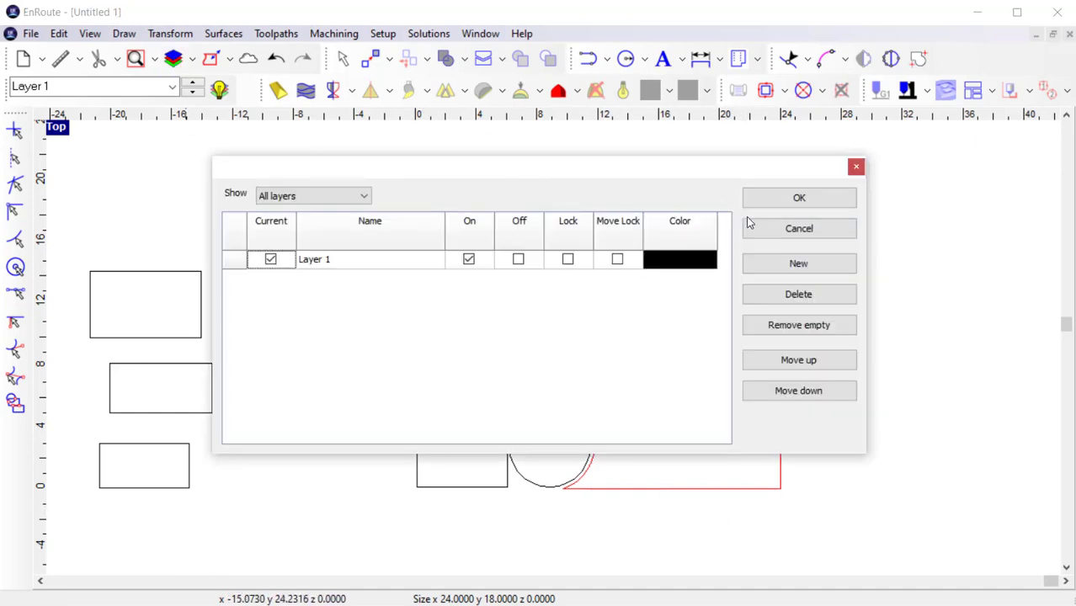
{"action": "left_click", "coordinate": [798, 197]}
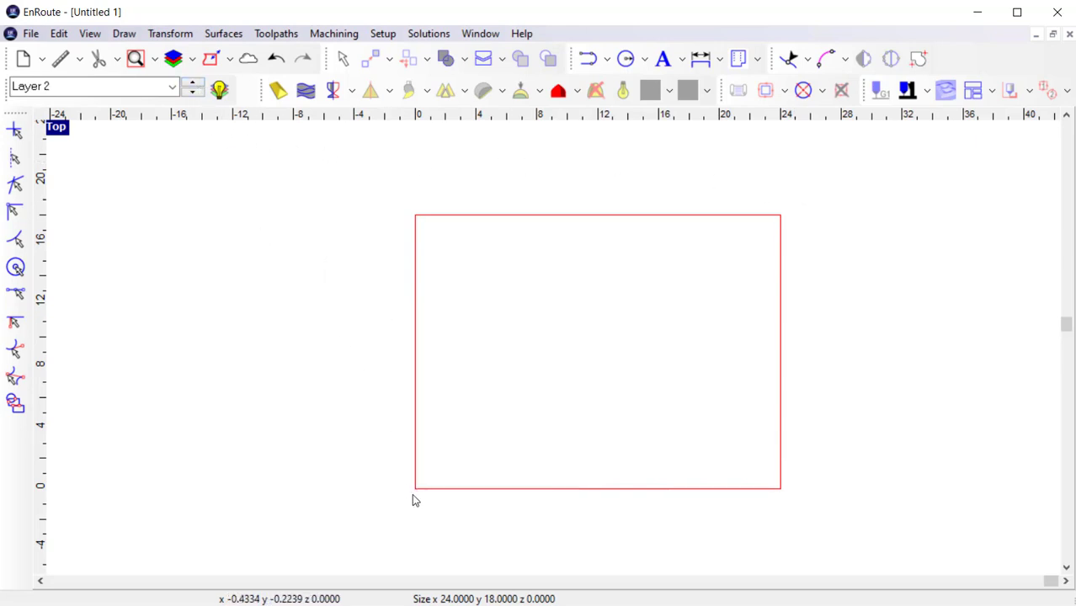
{"action": "mouse_move", "coordinate": [366, 295]}
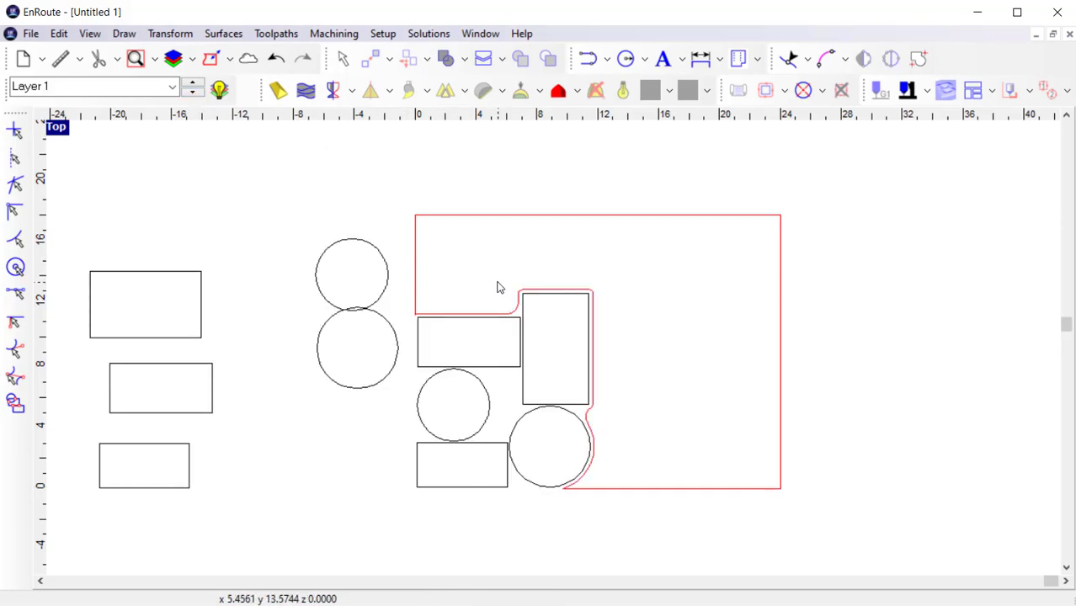
{"action": "mouse_move", "coordinate": [382, 33]}
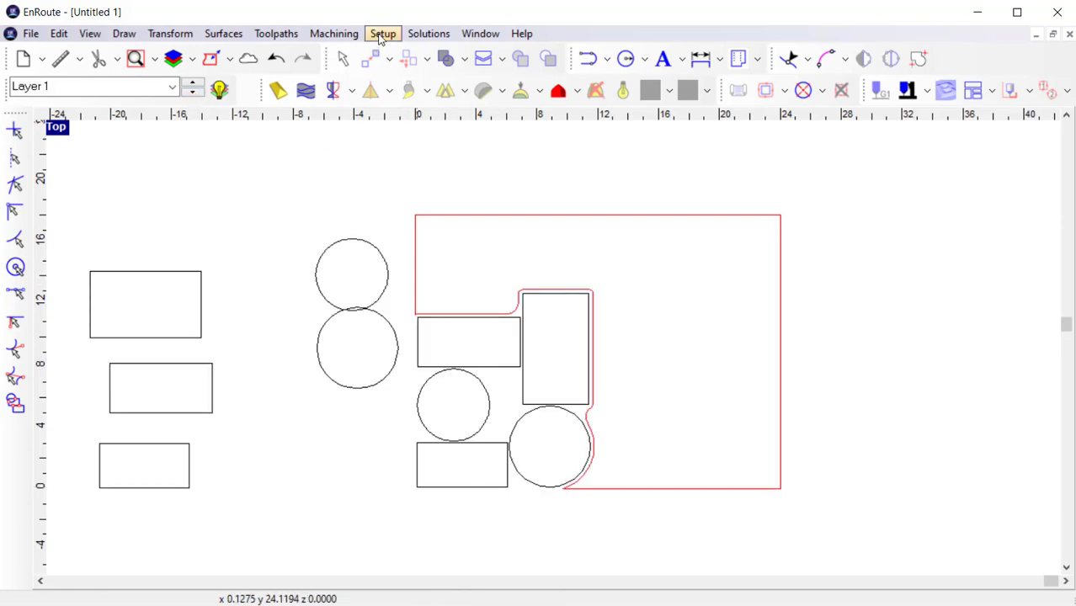
{"action": "left_click", "coordinate": [382, 33]}
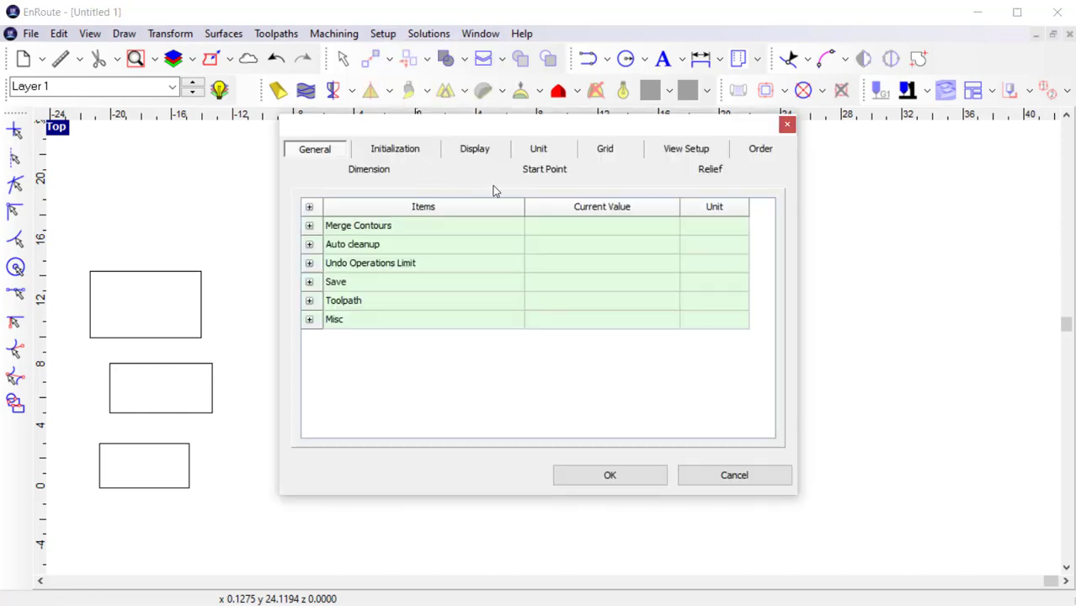
{"action": "left_click", "coordinate": [686, 149]}
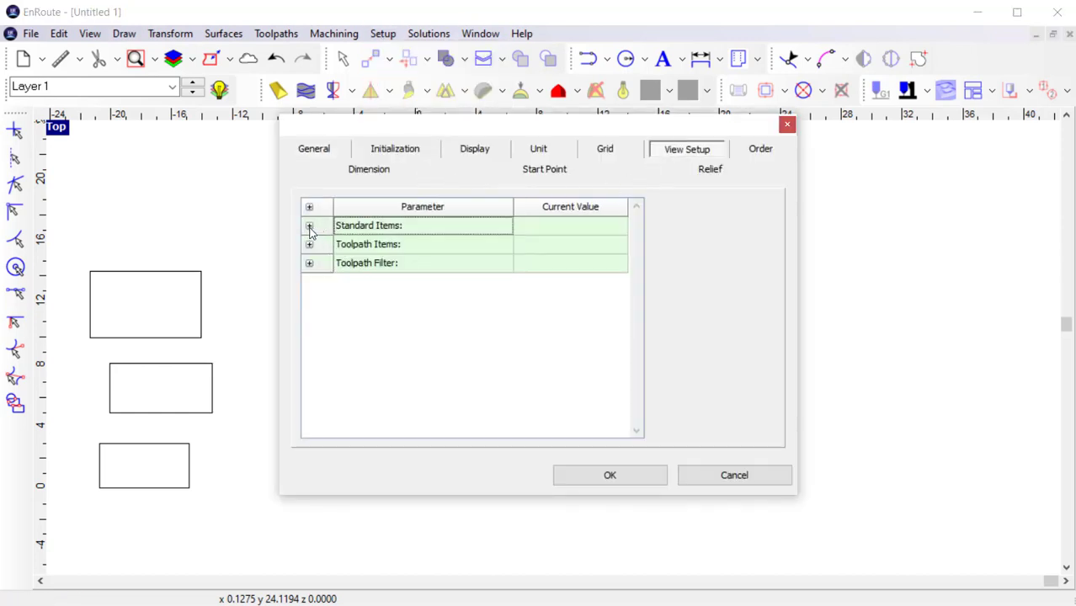
{"action": "left_click", "coordinate": [309, 225]}
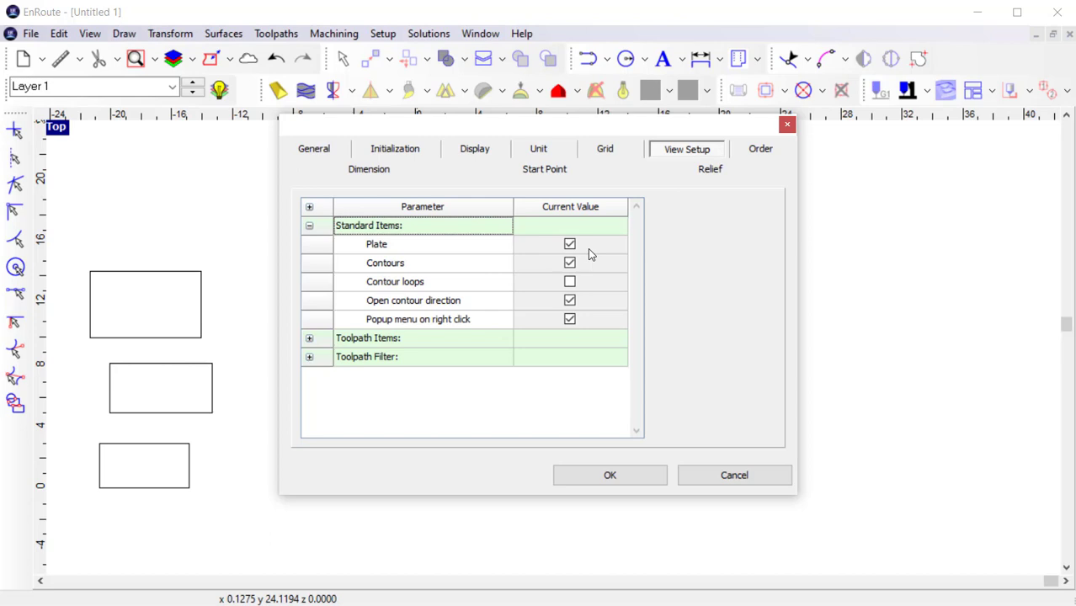
{"action": "mouse_move", "coordinate": [585, 255]}
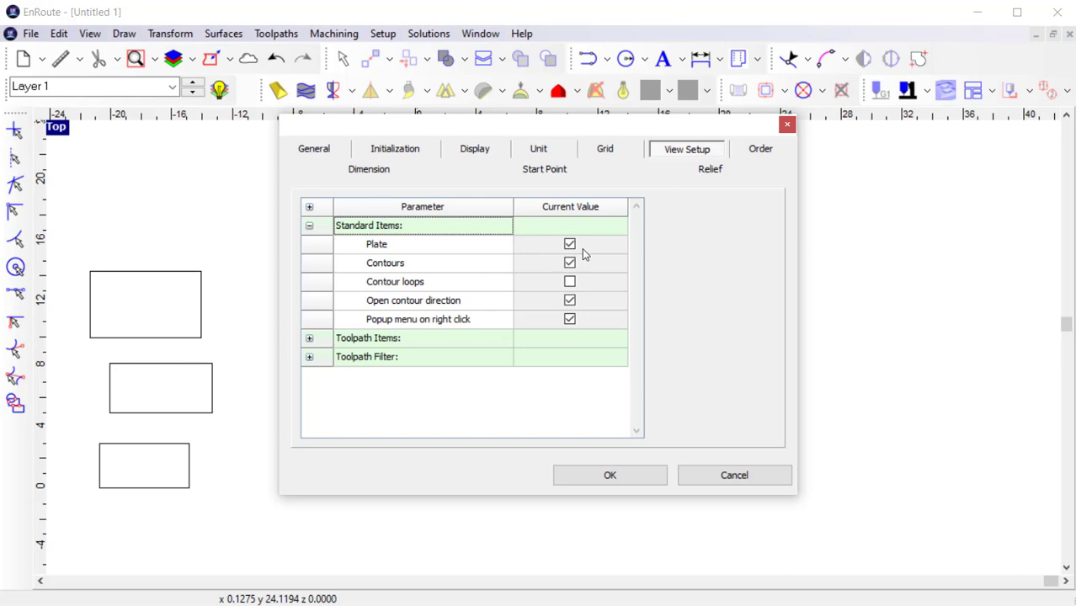
{"action": "mouse_move", "coordinate": [617, 358]}
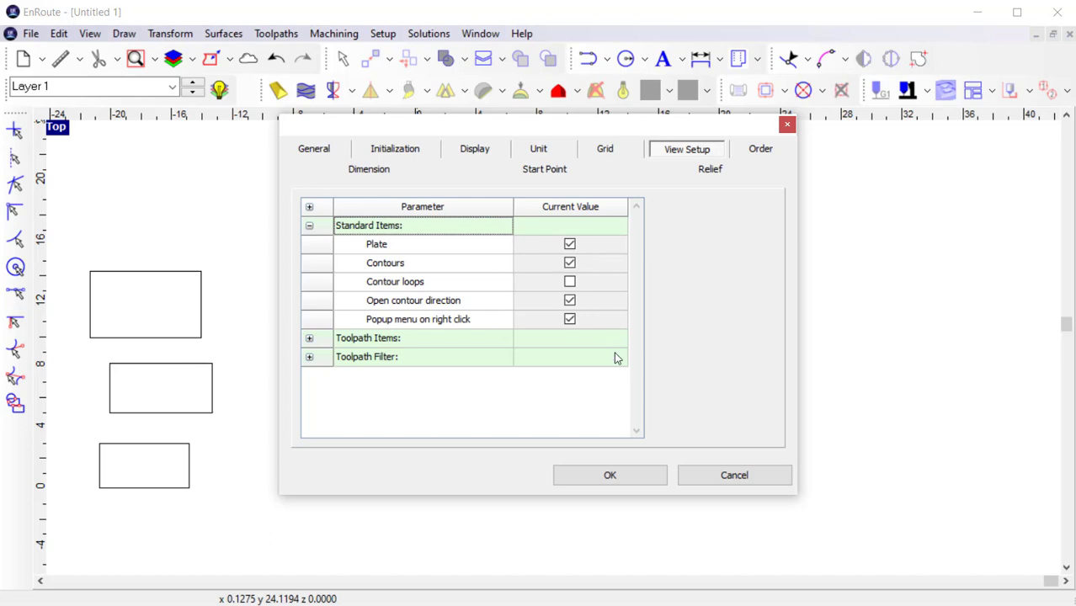
{"action": "left_click", "coordinate": [609, 475]}
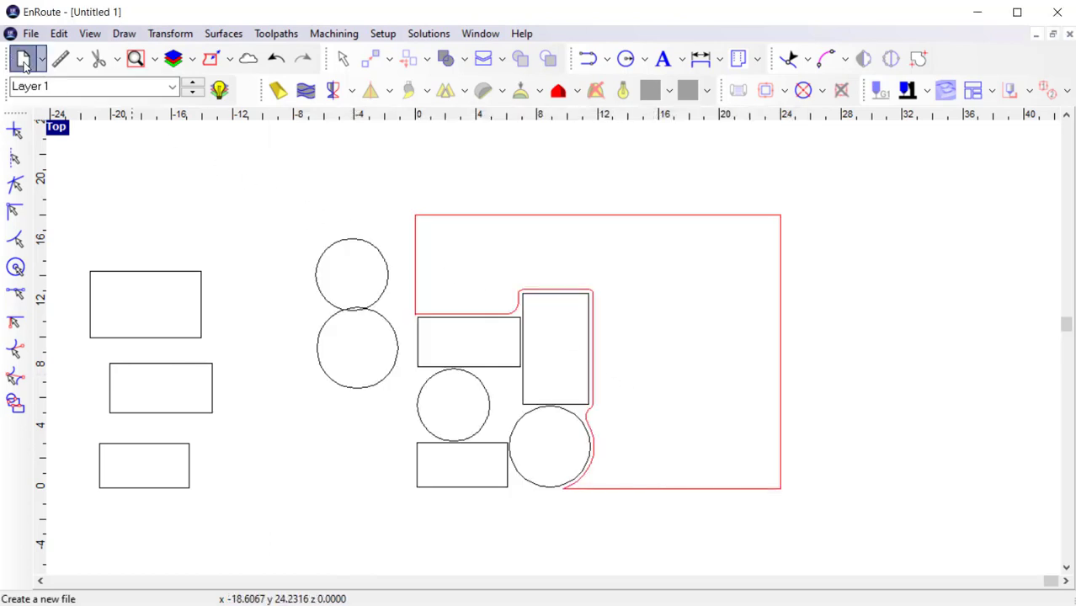
- Start a new drawing, Untitled 2, and cancel the Define Plate prompt to work without a plate
{"action": "left_click", "coordinate": [23, 59]}
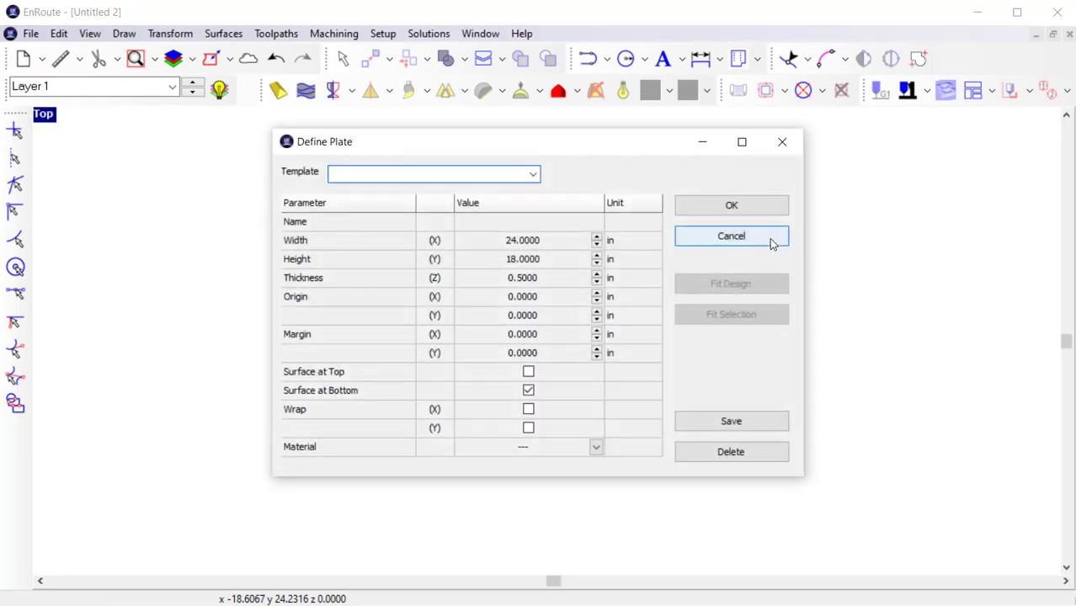
{"action": "left_click", "coordinate": [731, 236]}
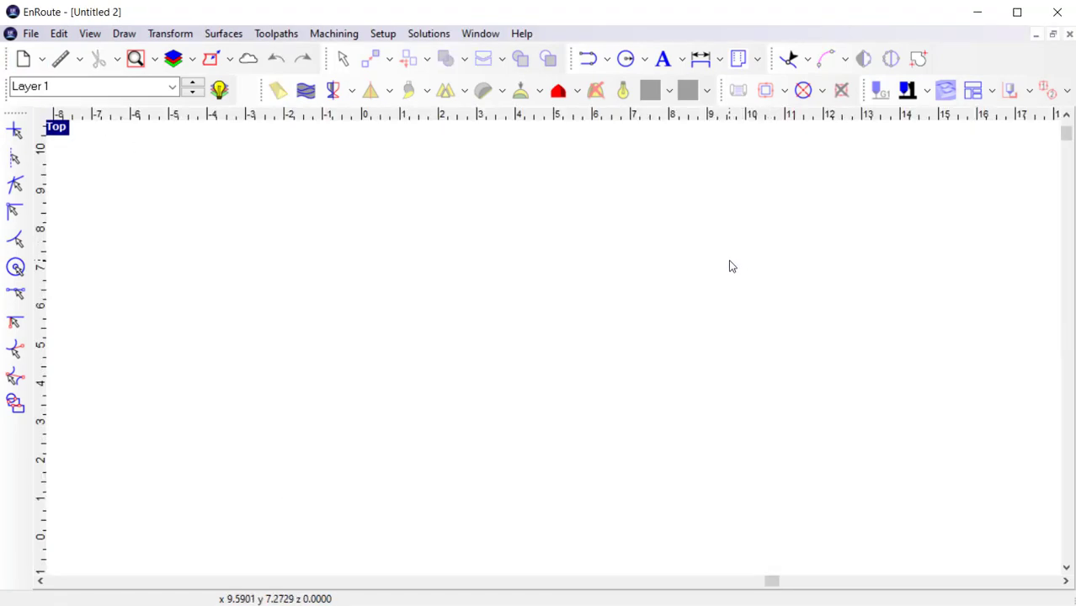
{"action": "mouse_move", "coordinate": [614, 215]}
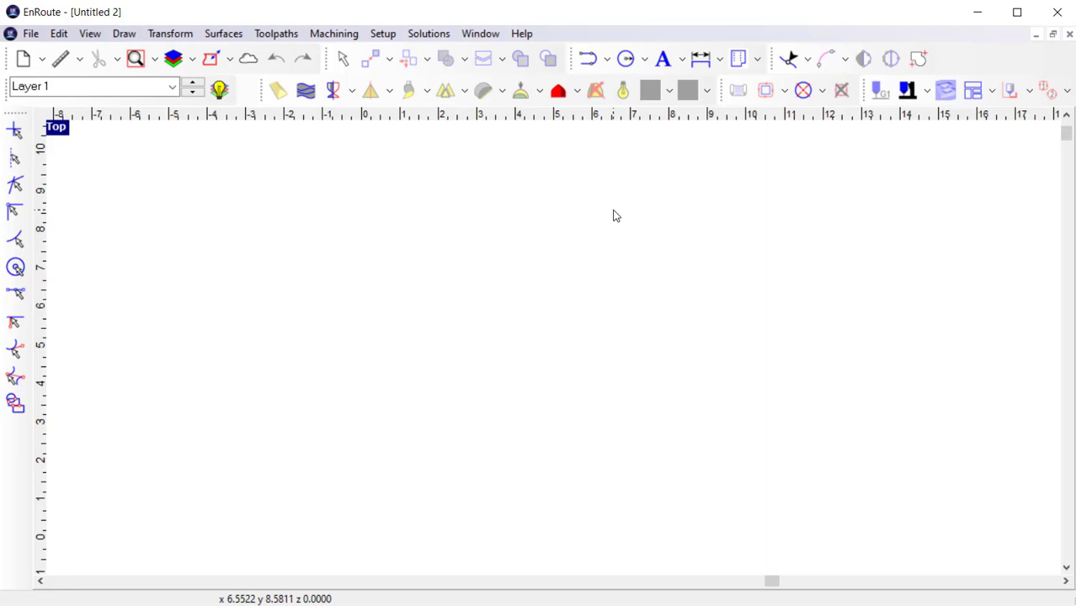